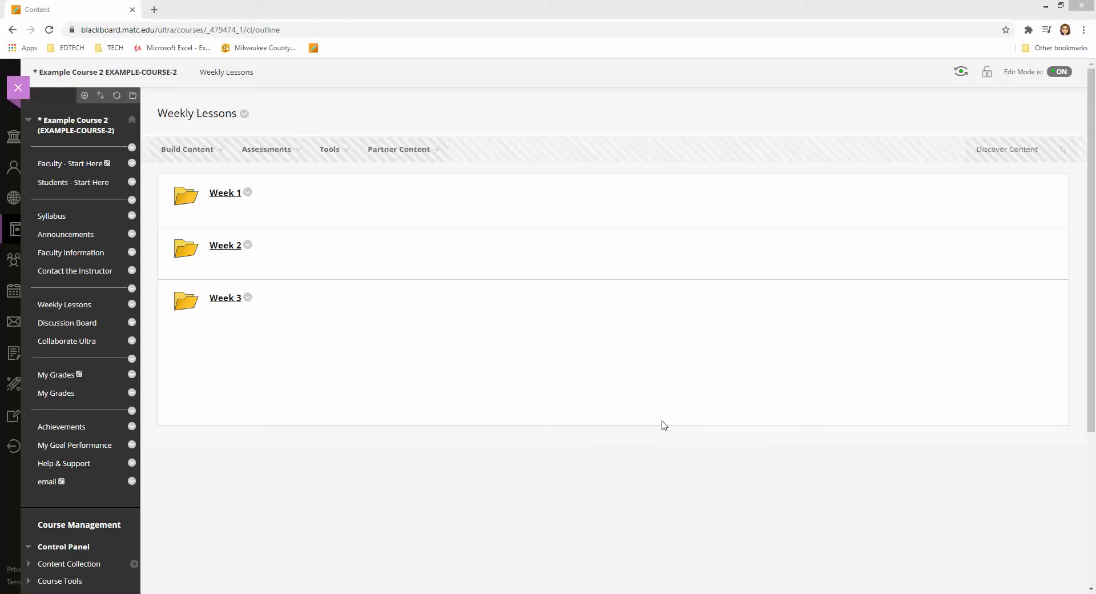
pyautogui.moveTo(658, 419)
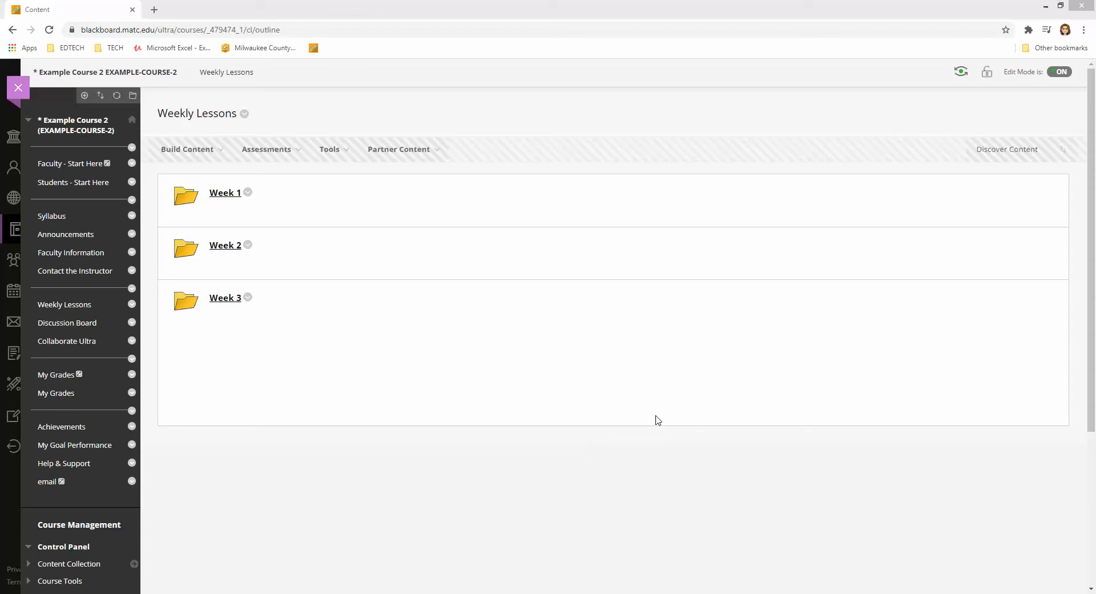
pyautogui.moveTo(637, 404)
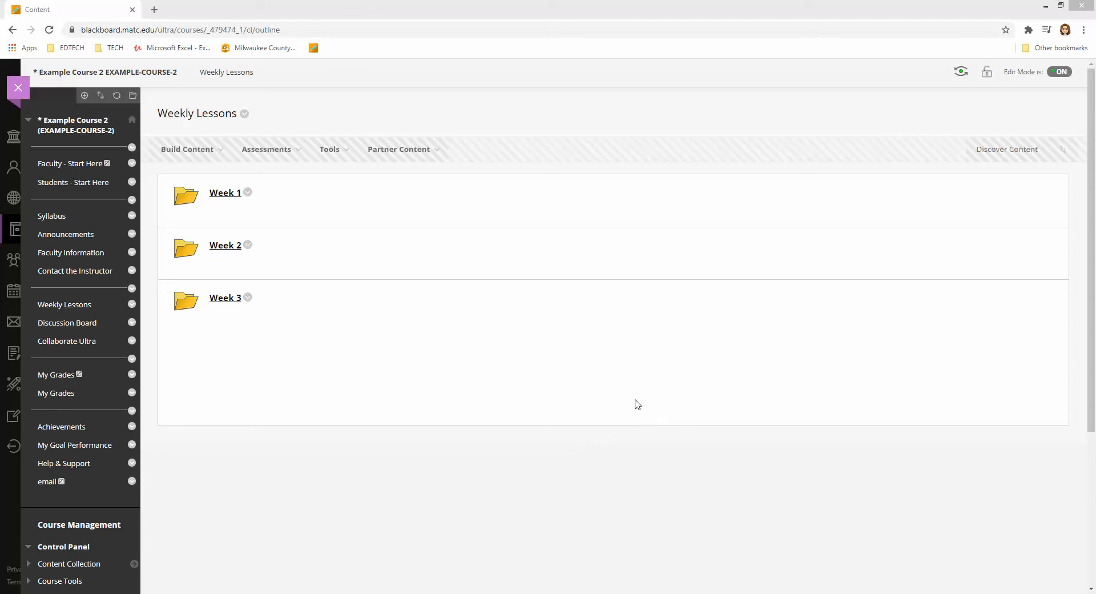
pyautogui.moveTo(624, 401)
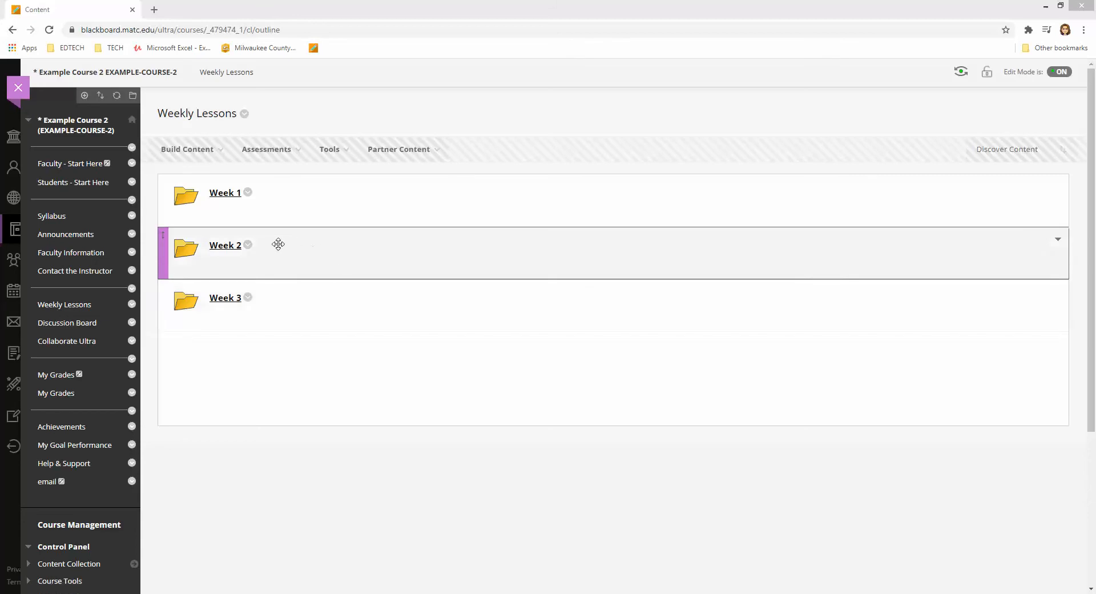
pyautogui.moveTo(203, 280)
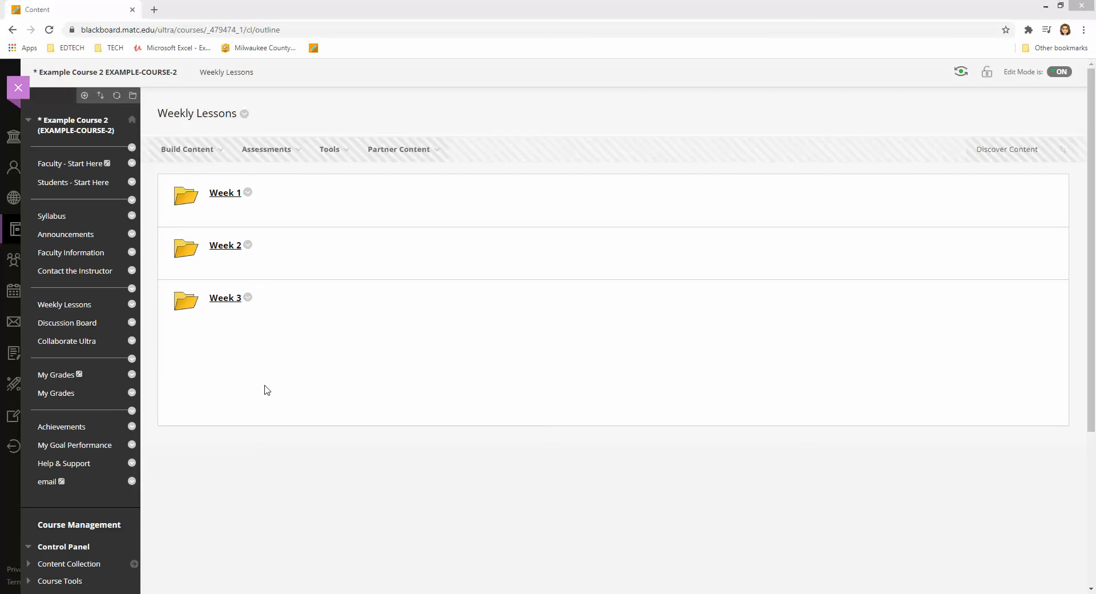
pyautogui.moveTo(282, 364)
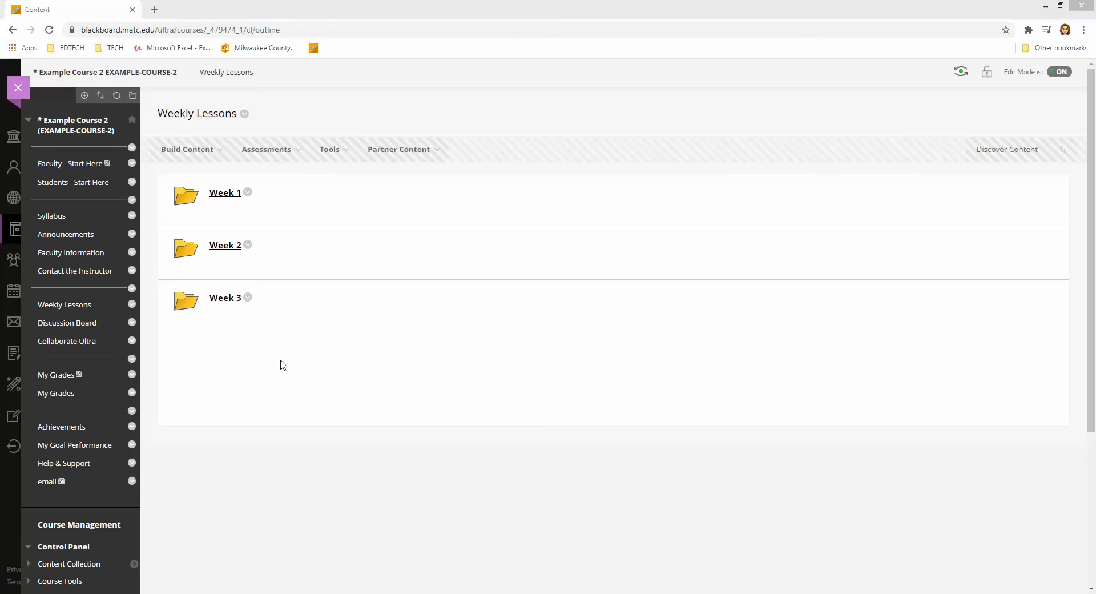
# Start an Adaptive Release rule on the Week 2 folder and reach its membership criteria.
pyautogui.click(248, 245)
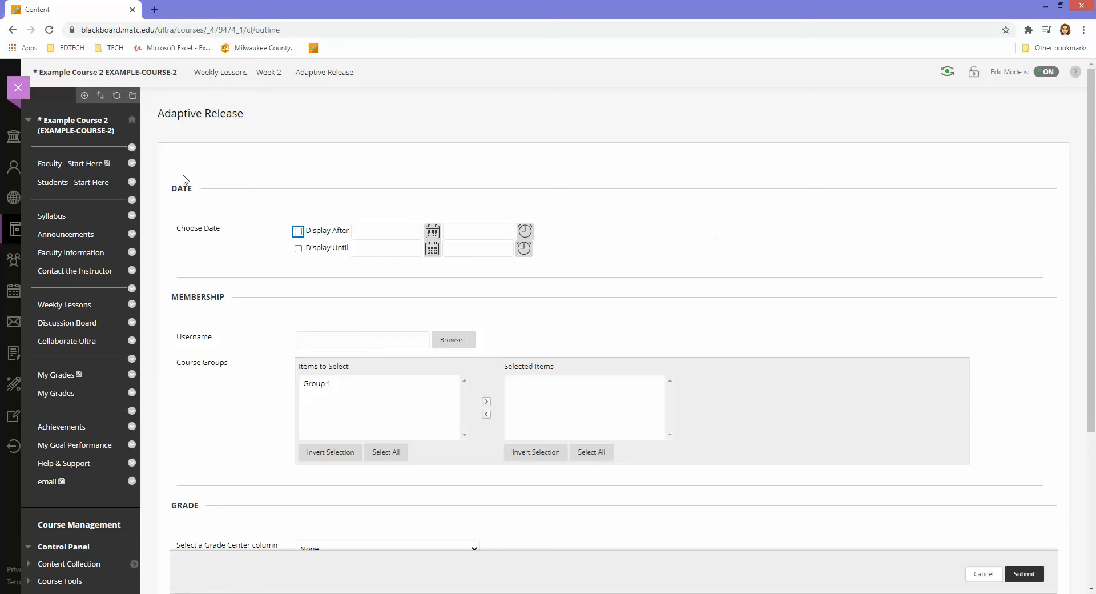
pyautogui.scroll(-3)
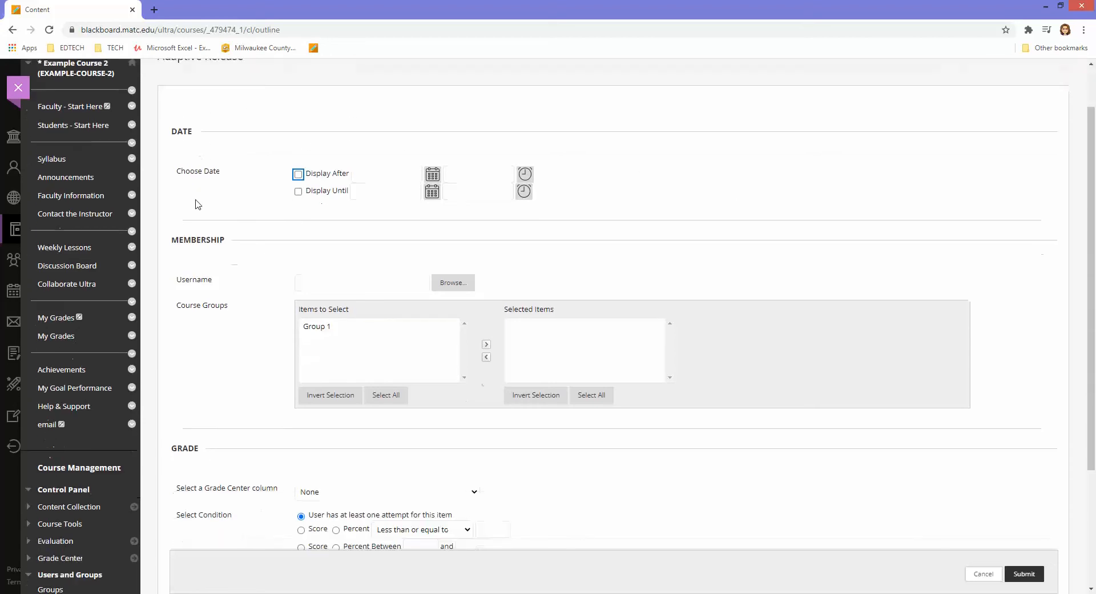
pyautogui.scroll(-3)
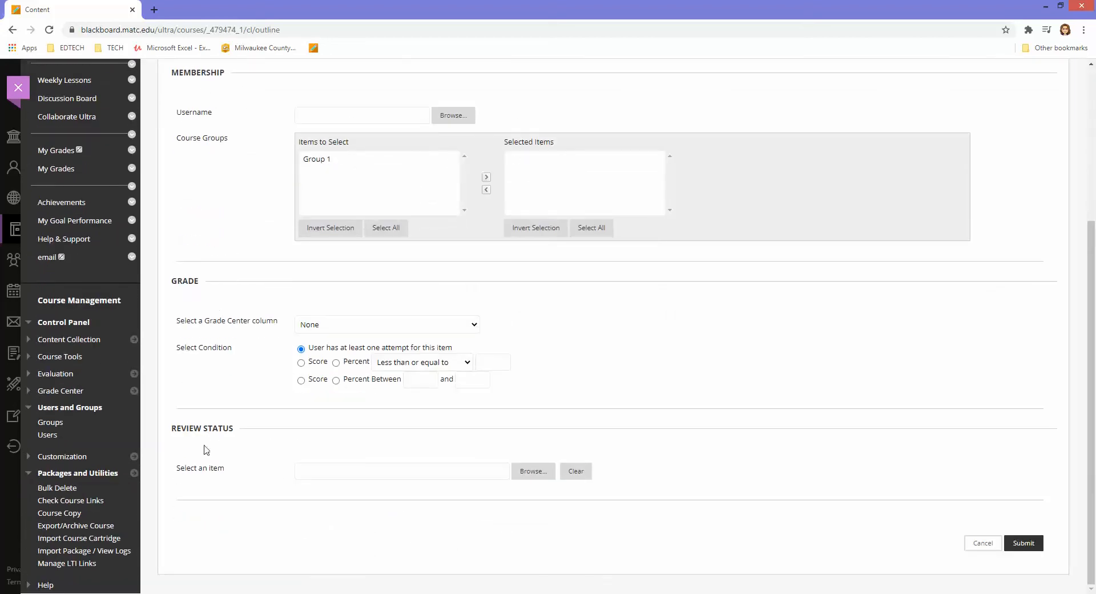
pyautogui.scroll(3)
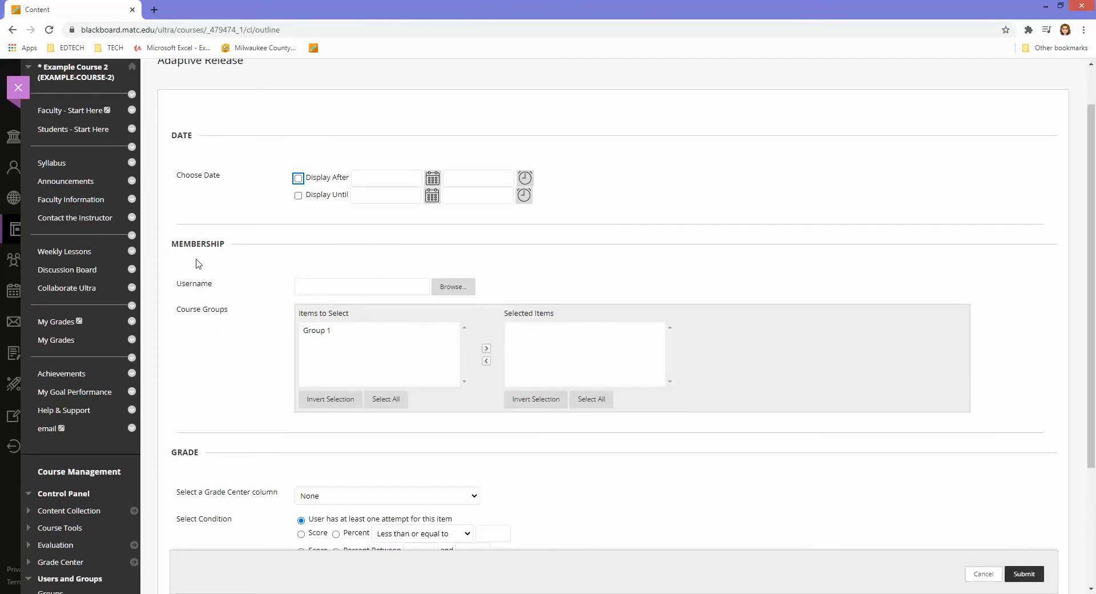
pyautogui.click(298, 178)
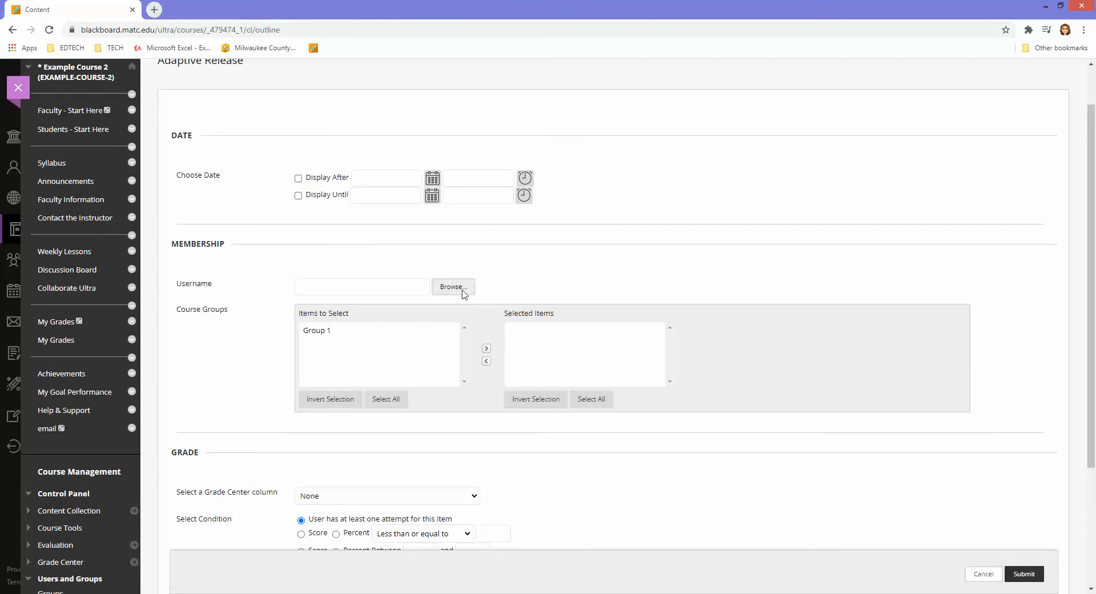
# Pick the first student from the course member list and save the Week 2 membership rule.
pyautogui.click(452, 287)
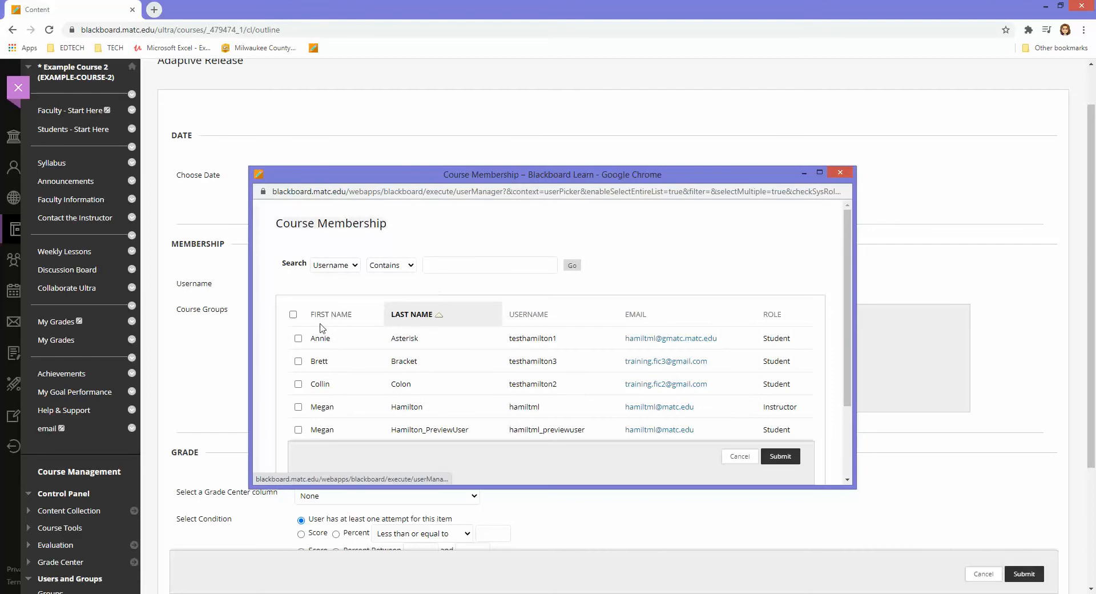
pyautogui.click(298, 338)
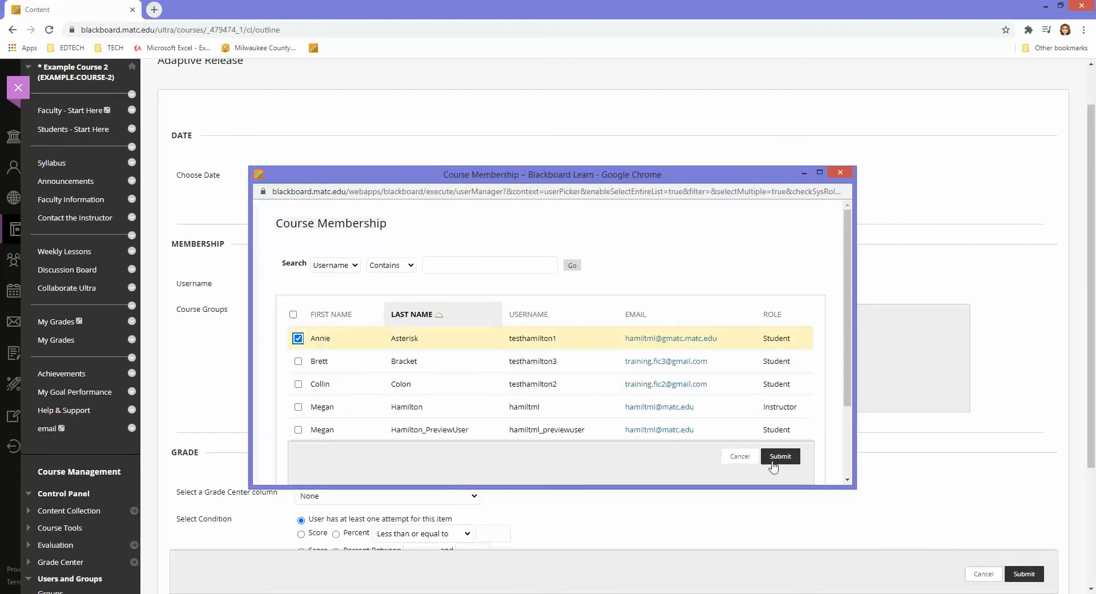
pyautogui.moveTo(789, 467)
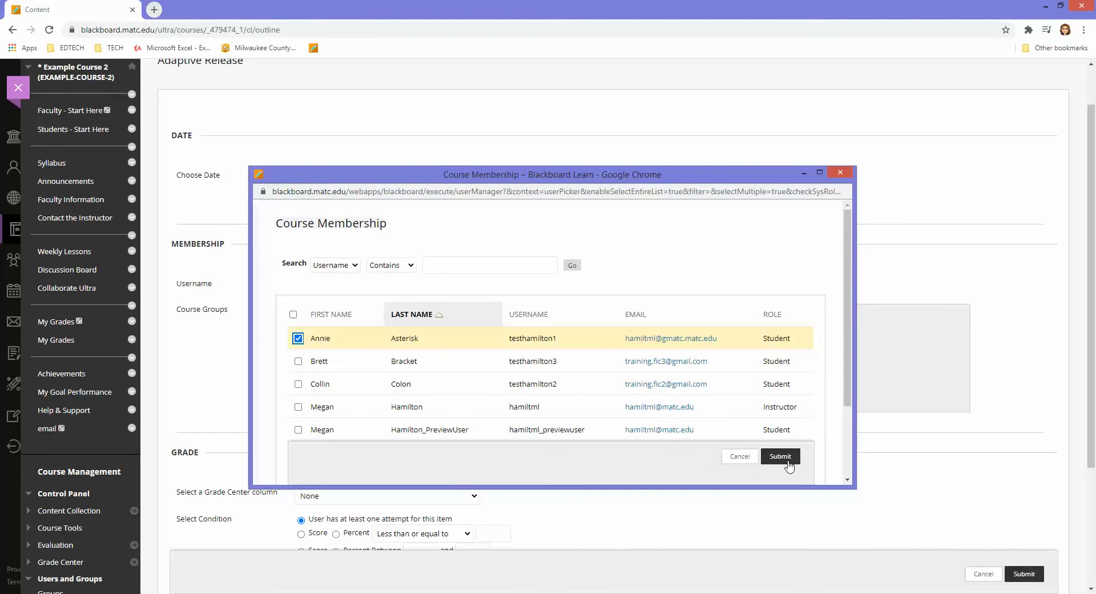
pyautogui.click(780, 456)
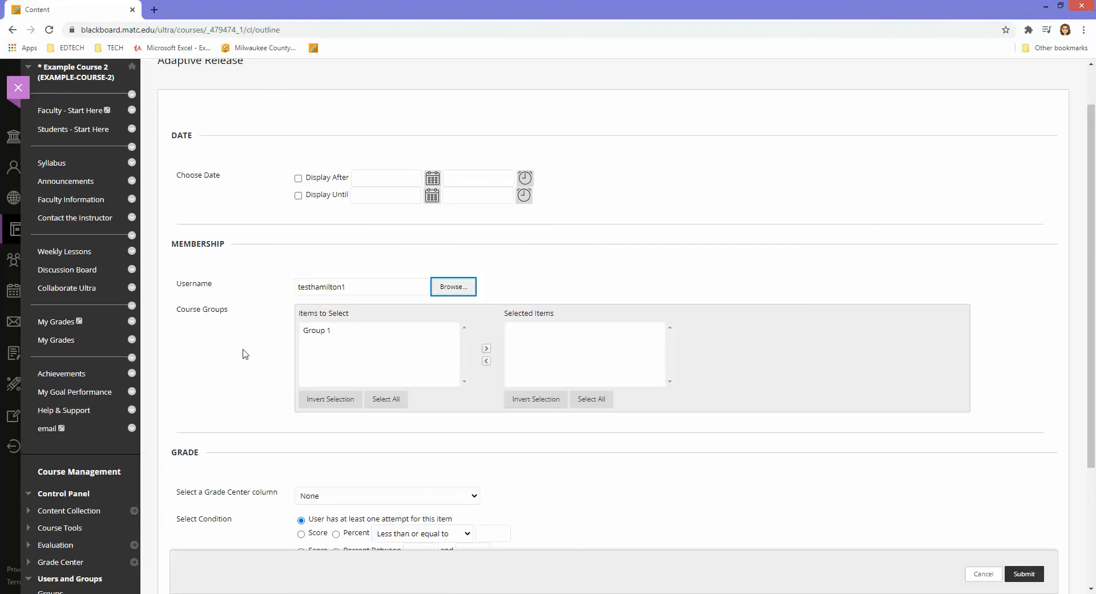
pyautogui.moveTo(1028, 587)
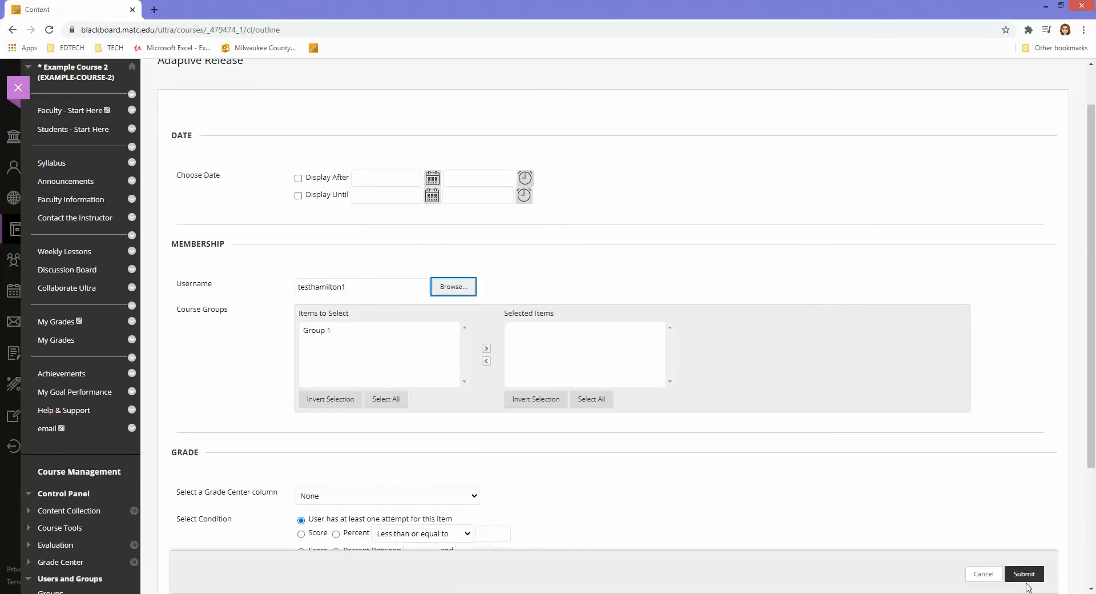
pyautogui.click(1023, 573)
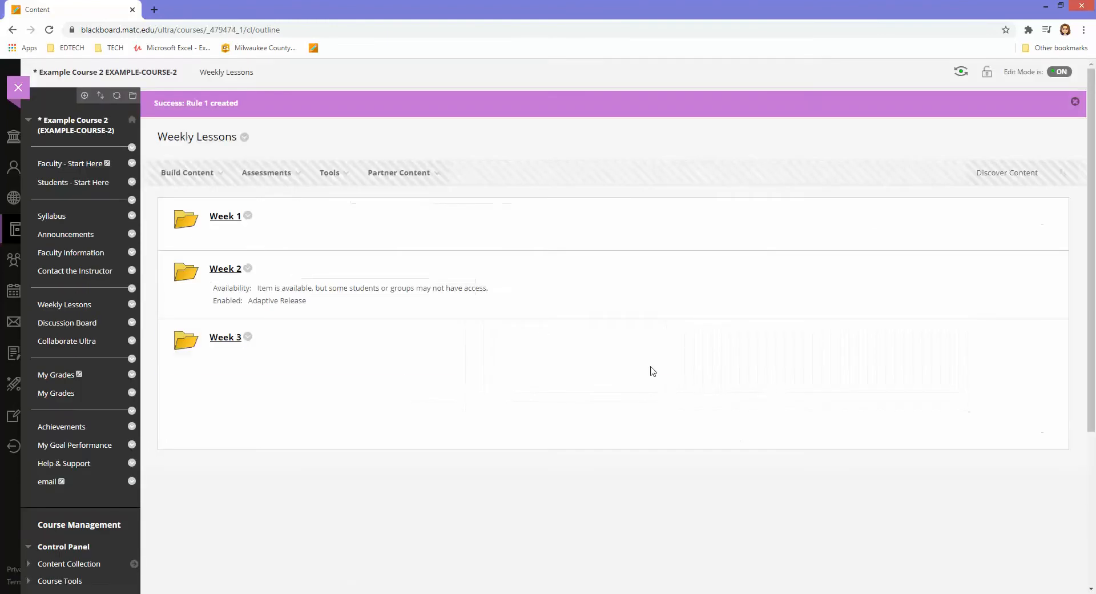
# Start an Adaptive Release rule on the Week 3 folder and browse the course member list.
pyautogui.click(248, 337)
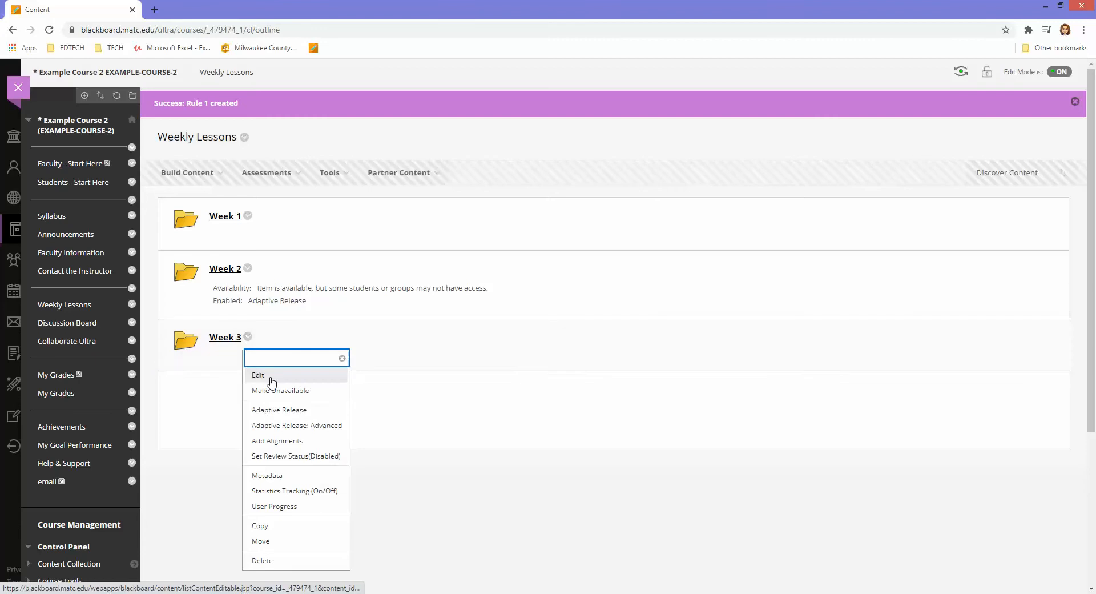
pyautogui.click(278, 409)
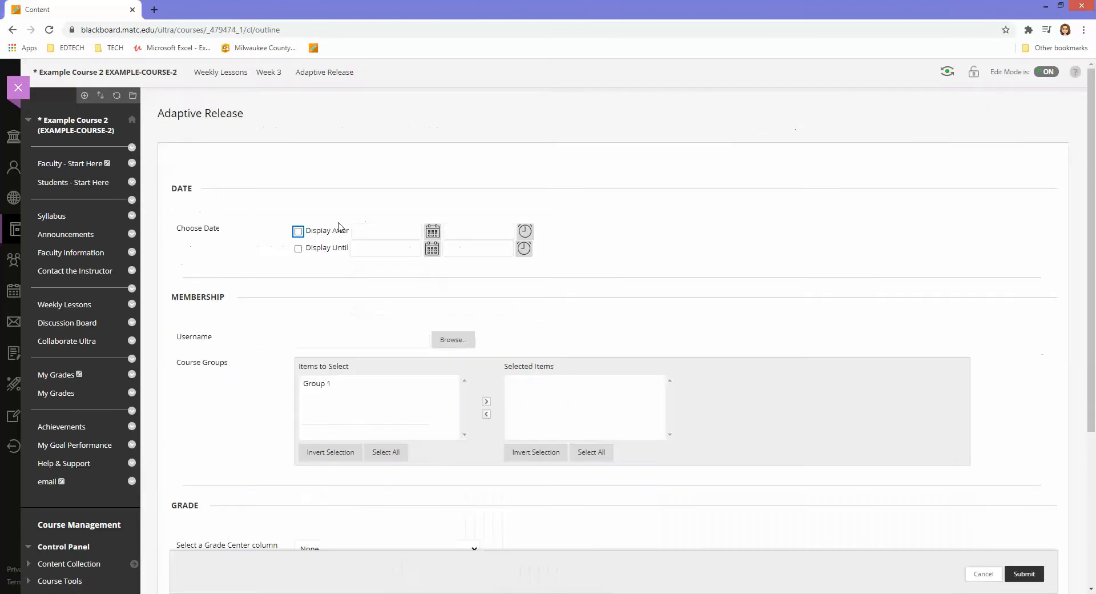
pyautogui.click(452, 340)
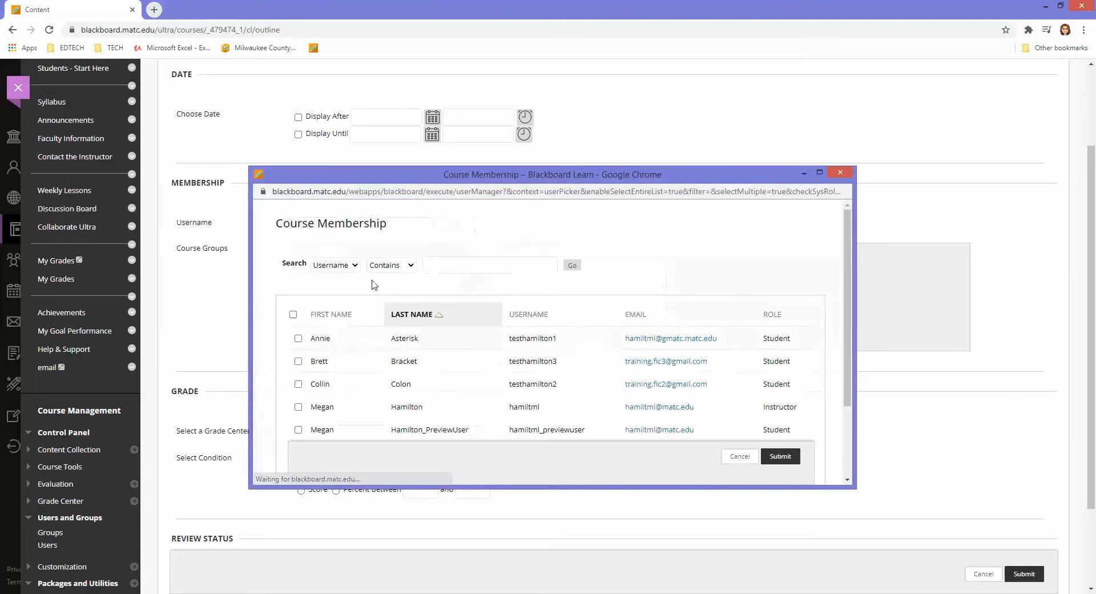
# Save the Week 3 membership rule for the same student and dismiss the success notice.
pyautogui.click(780, 455)
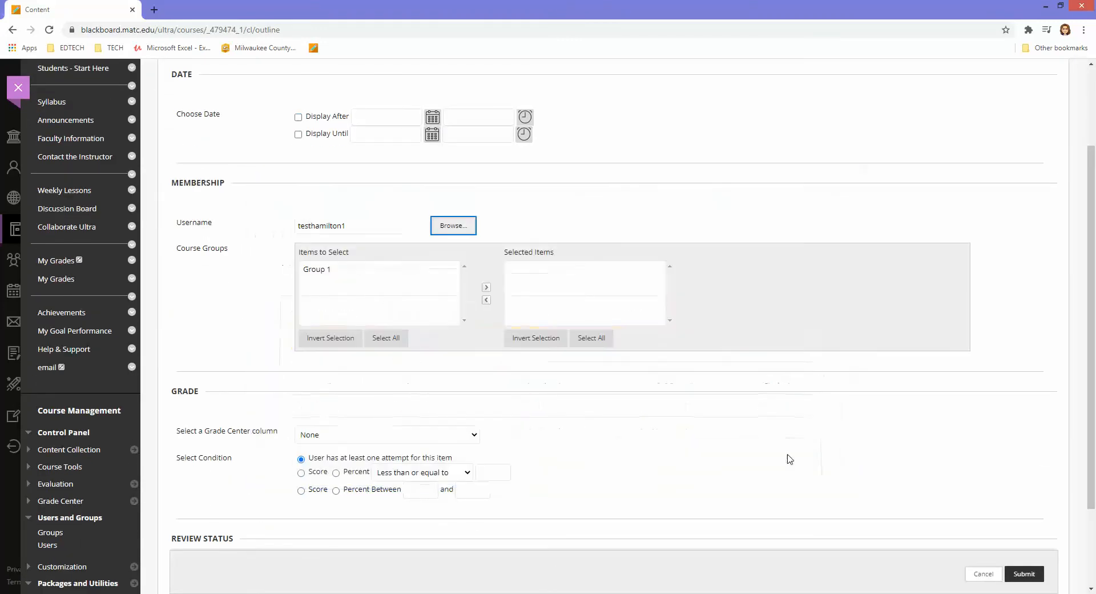
pyautogui.click(1023, 574)
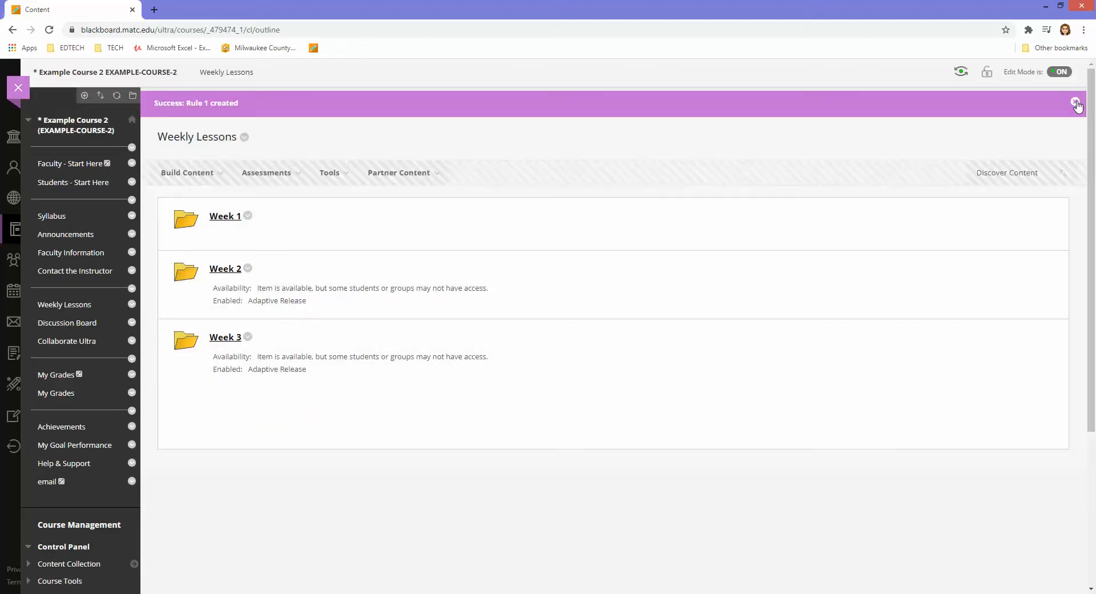
pyautogui.click(1077, 102)
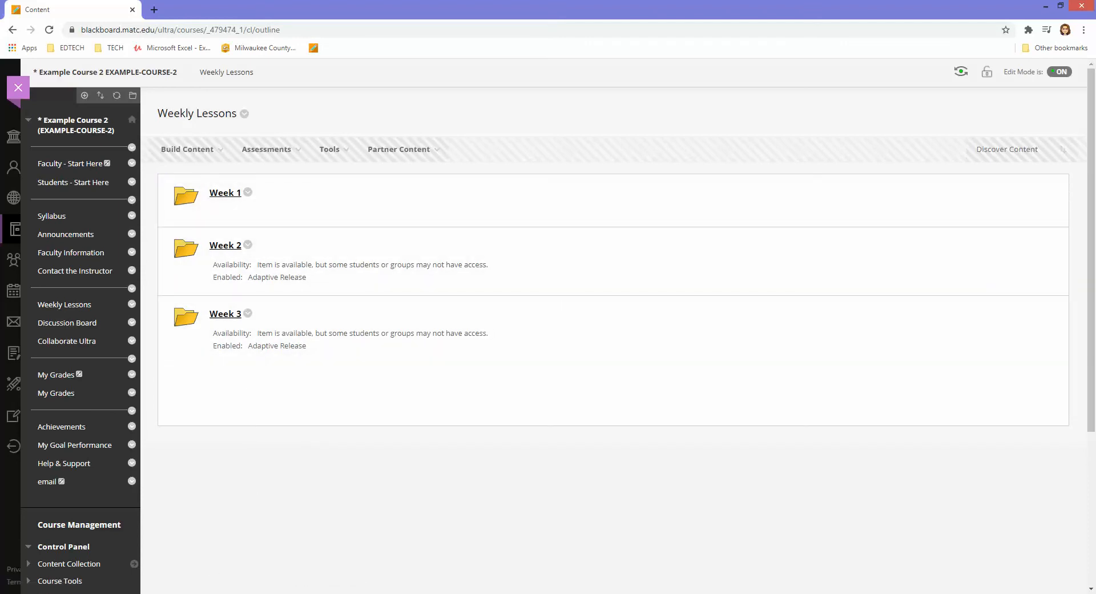
# As the permitted student, enter Example Course 2 and reach the Weekly Lessons folder list.
pyautogui.click(67, 234)
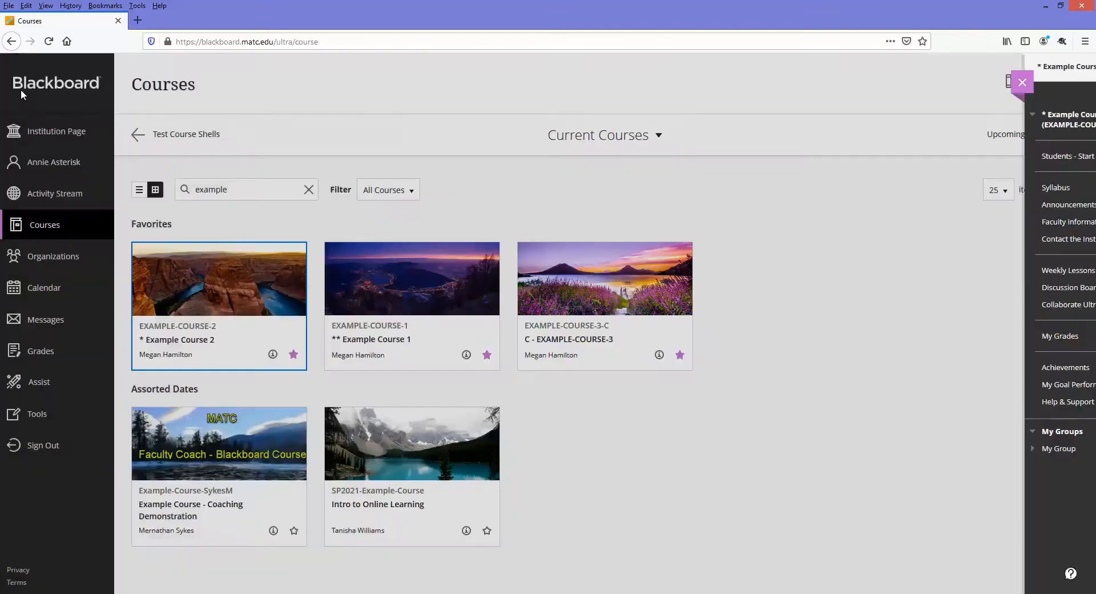
pyautogui.click(1022, 82)
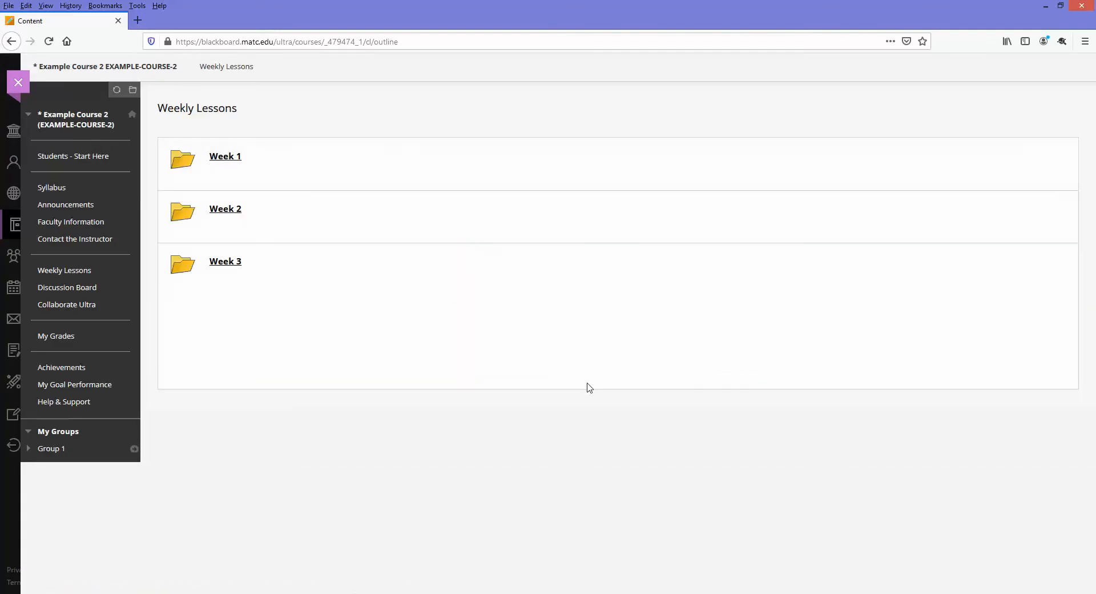
pyautogui.moveTo(225, 209)
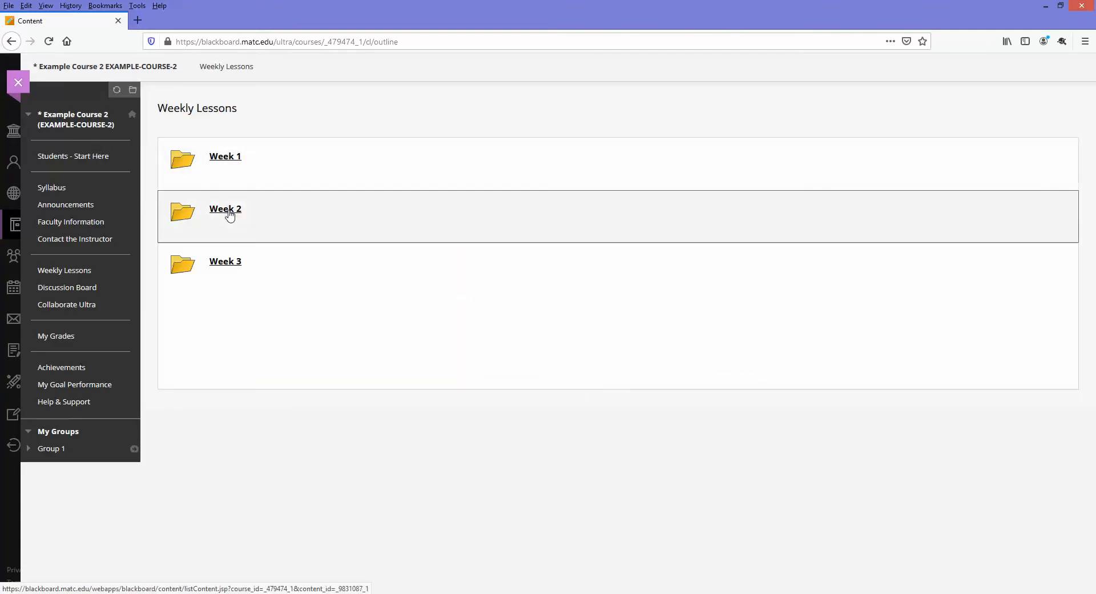
pyautogui.click(225, 157)
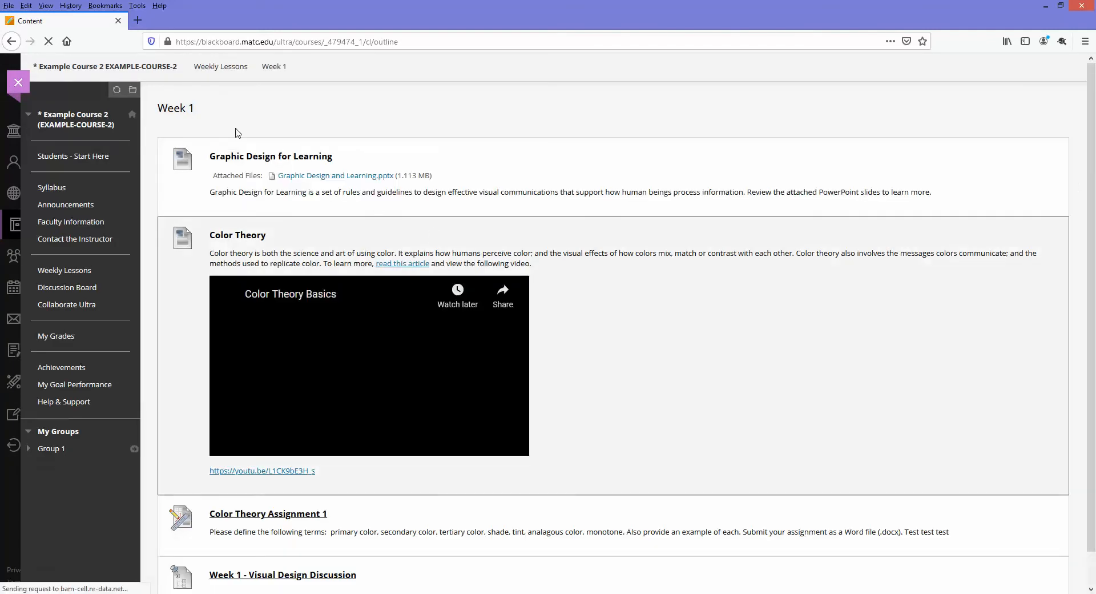
pyautogui.click(221, 66)
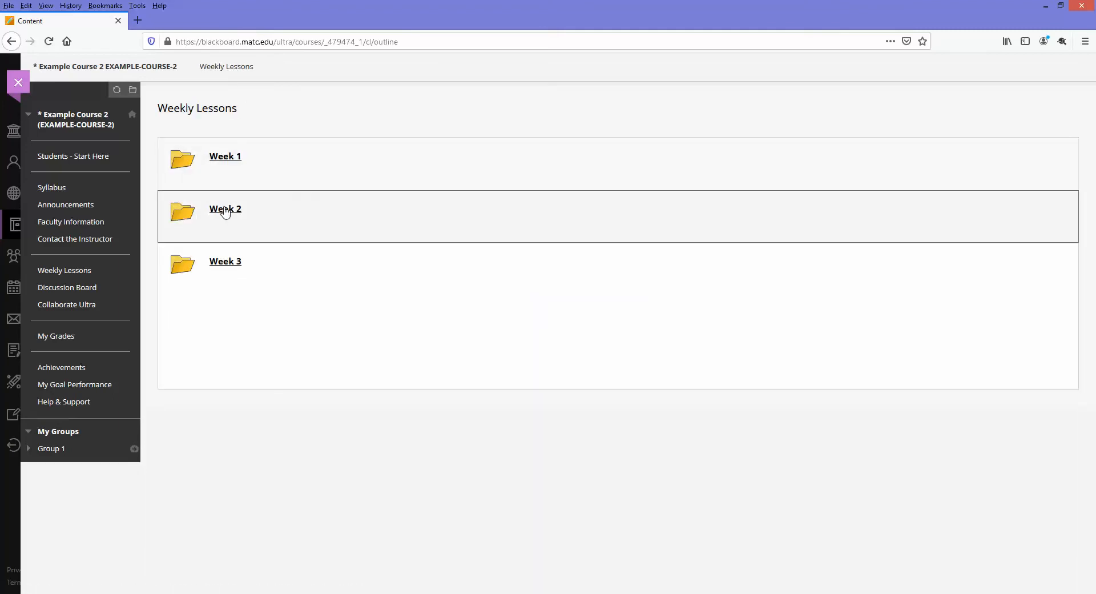
# View the Week 2 Learning Module, then return and enter the Week 3 folder.
pyautogui.click(225, 209)
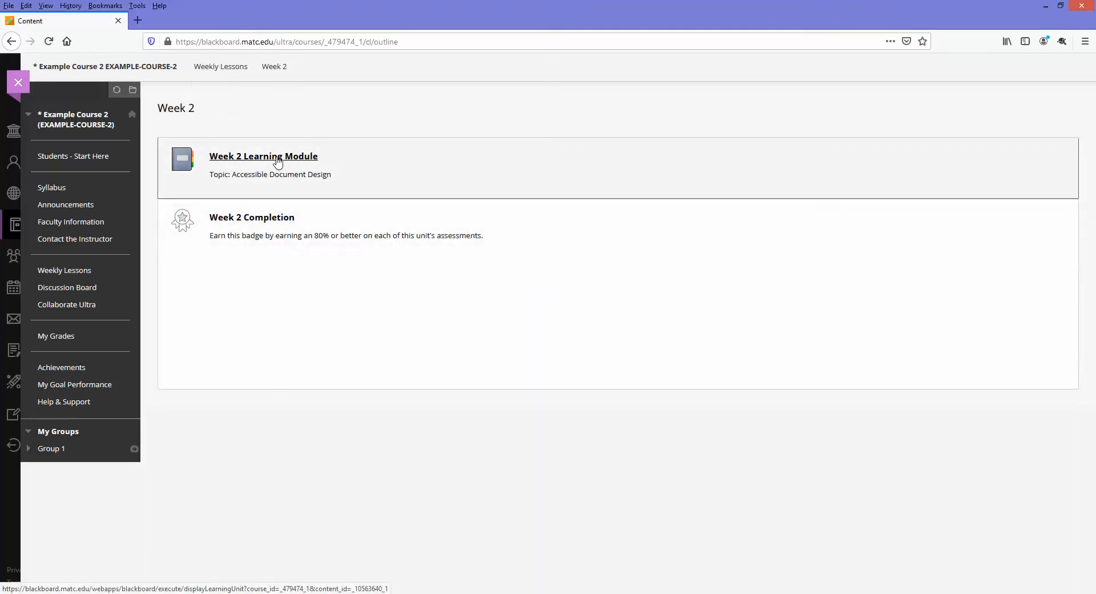
pyautogui.click(264, 156)
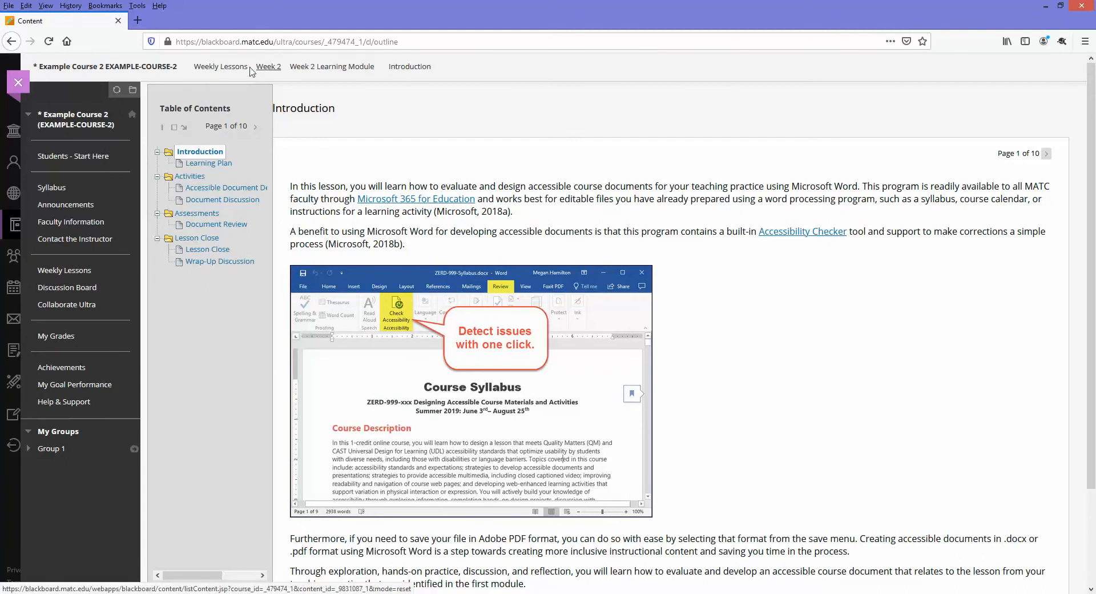
pyautogui.click(220, 66)
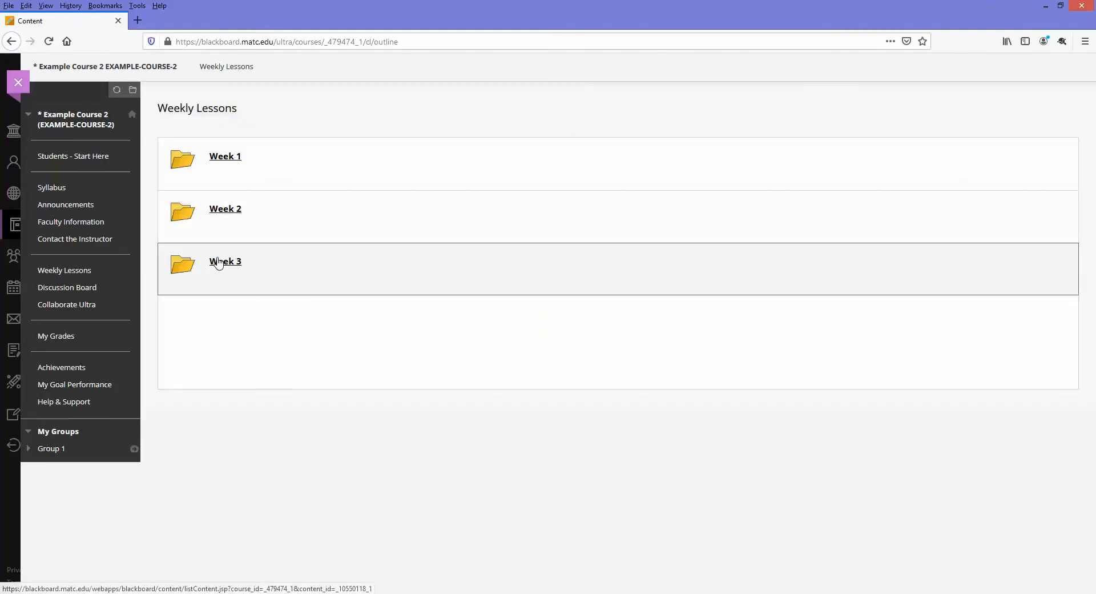
pyautogui.click(225, 260)
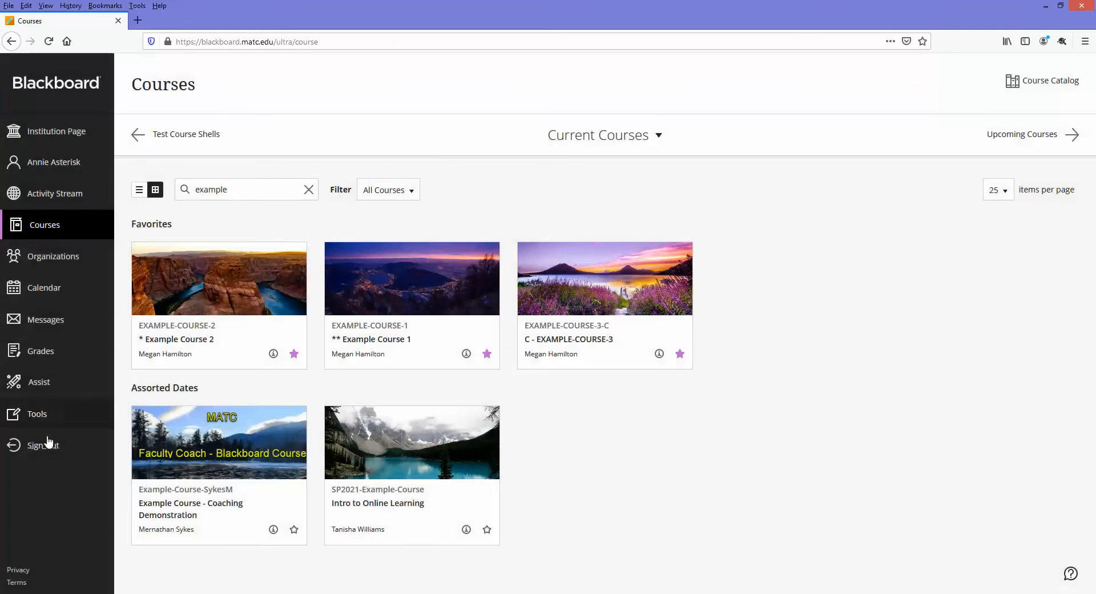
# Sign in as the second student and view Weekly Lessons, which lists only Week 1.
pyautogui.click(36, 446)
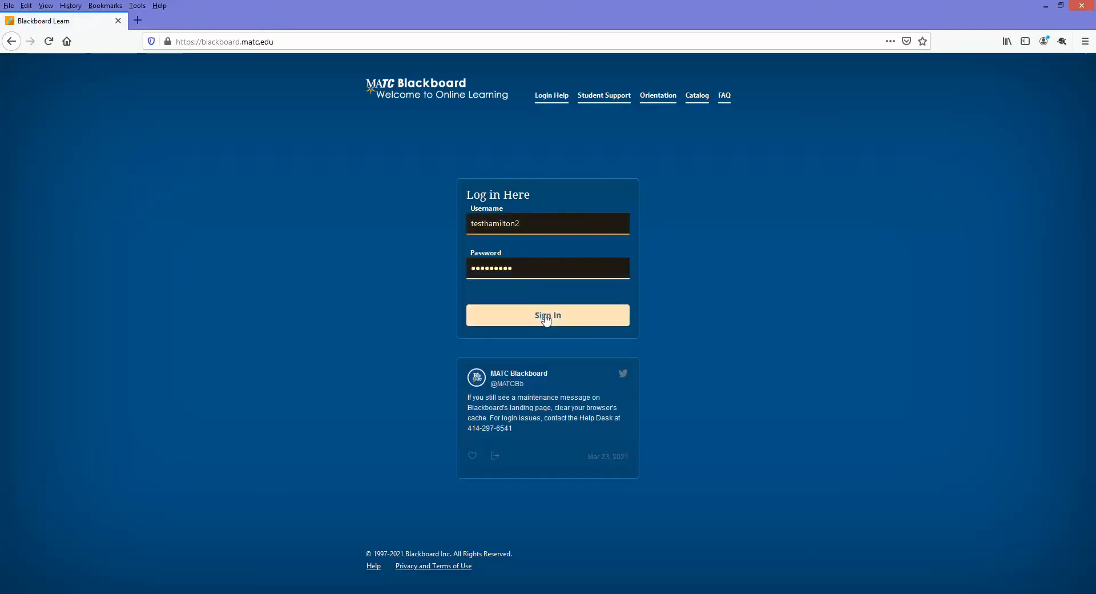
pyautogui.click(547, 315)
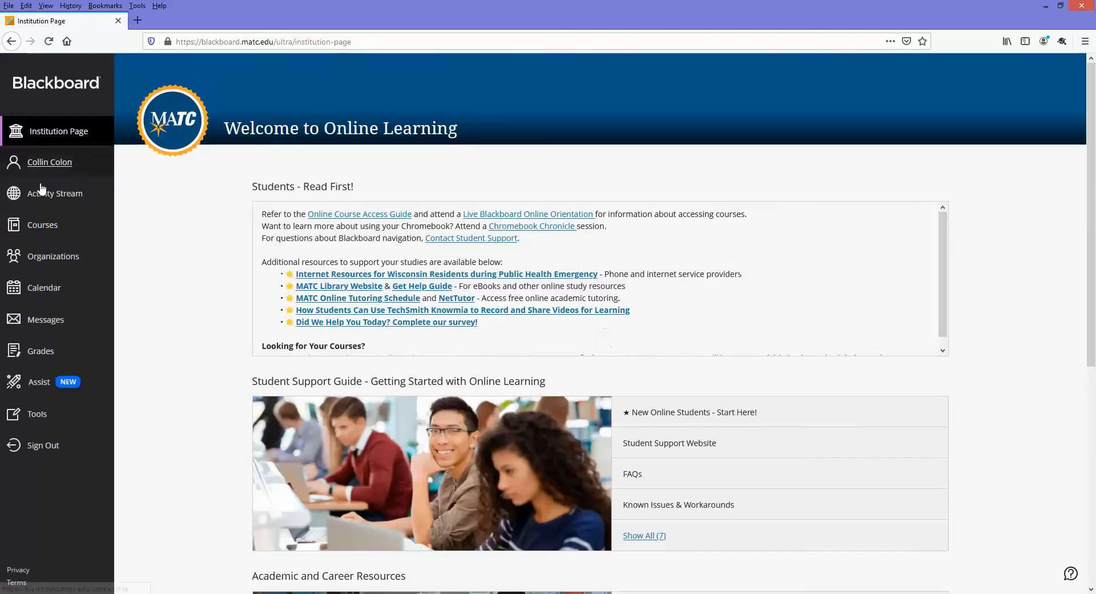
pyautogui.moveTo(108, 238)
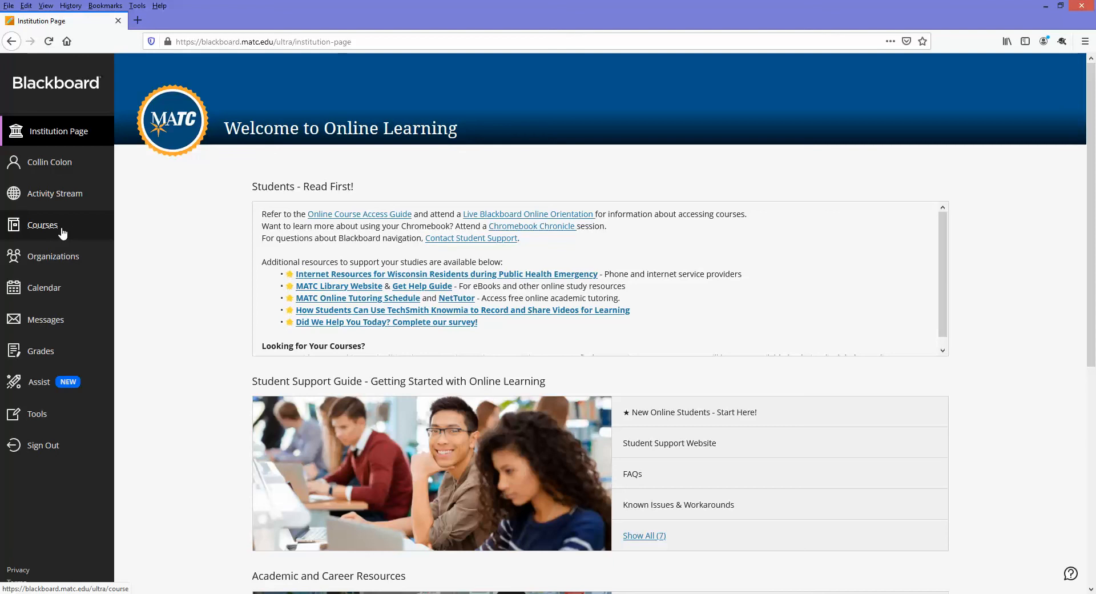
pyautogui.click(43, 225)
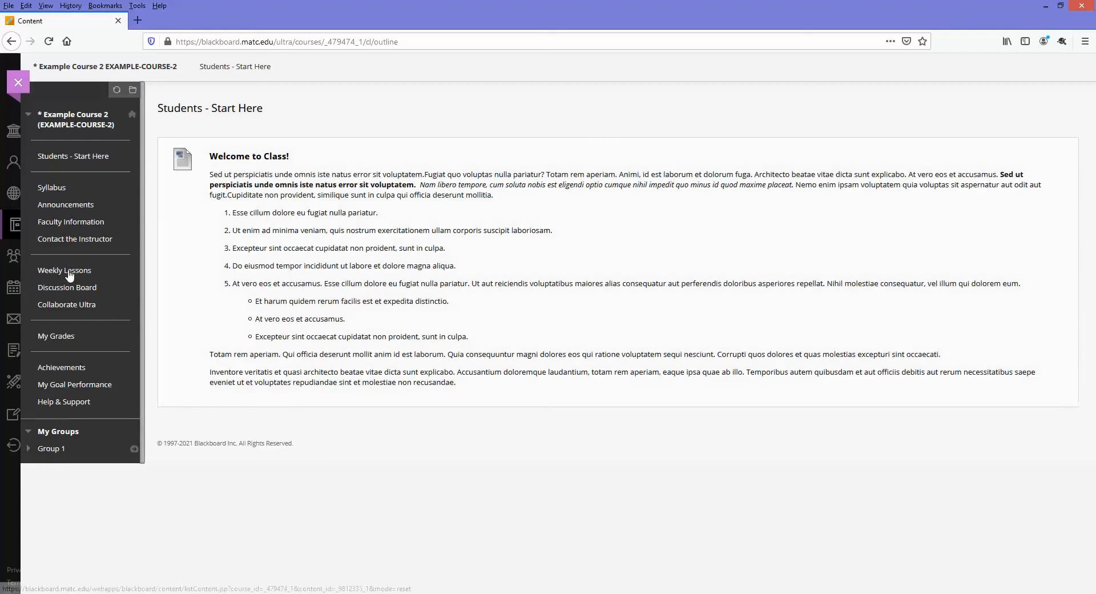
pyautogui.click(64, 270)
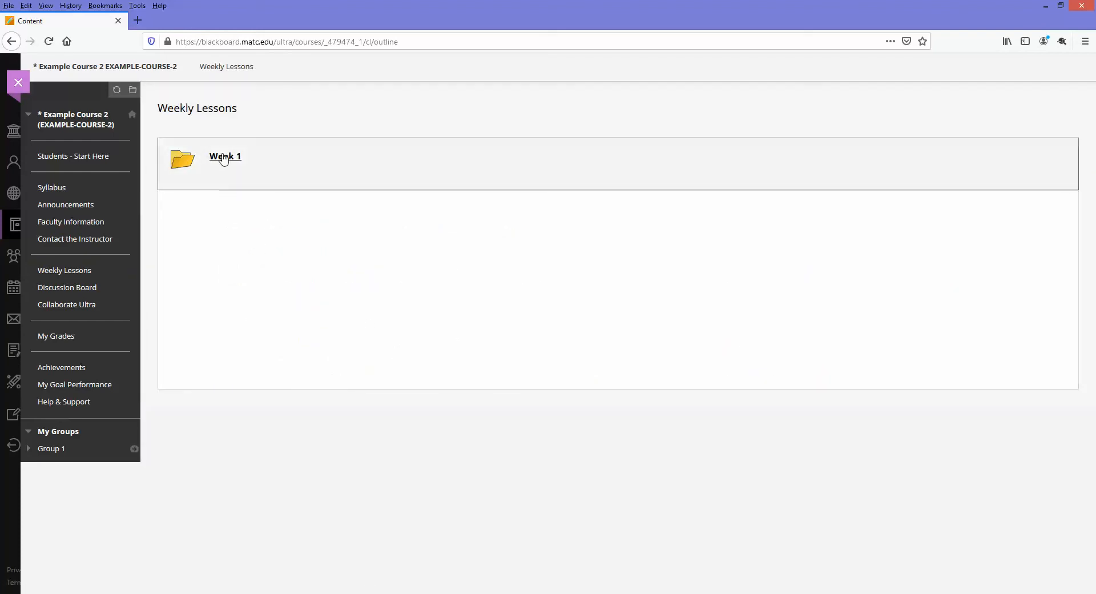
pyautogui.moveTo(264, 309)
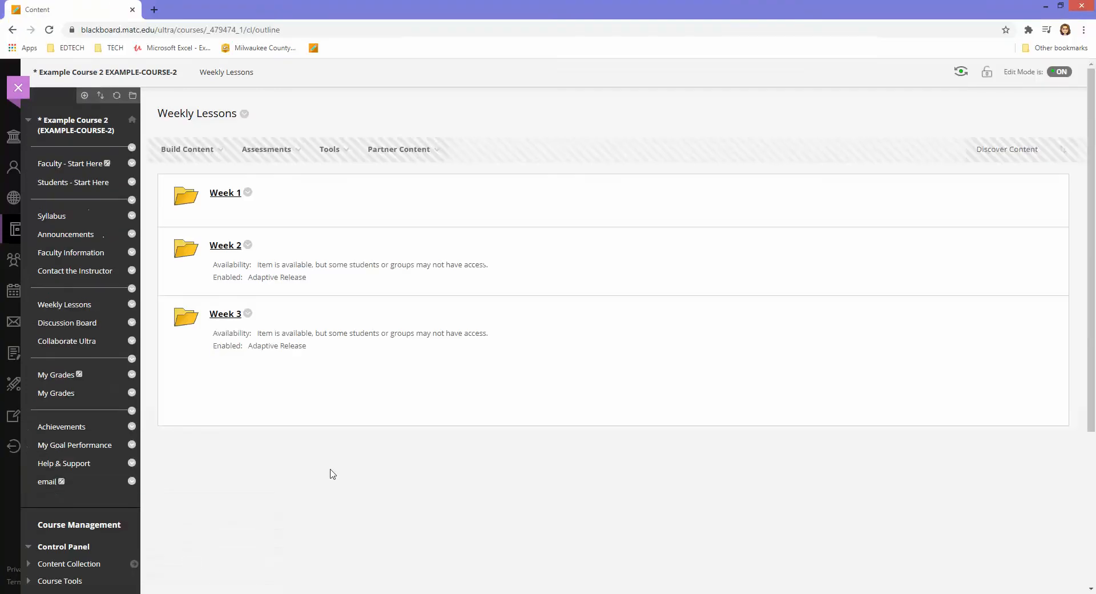
pyautogui.moveTo(426, 408)
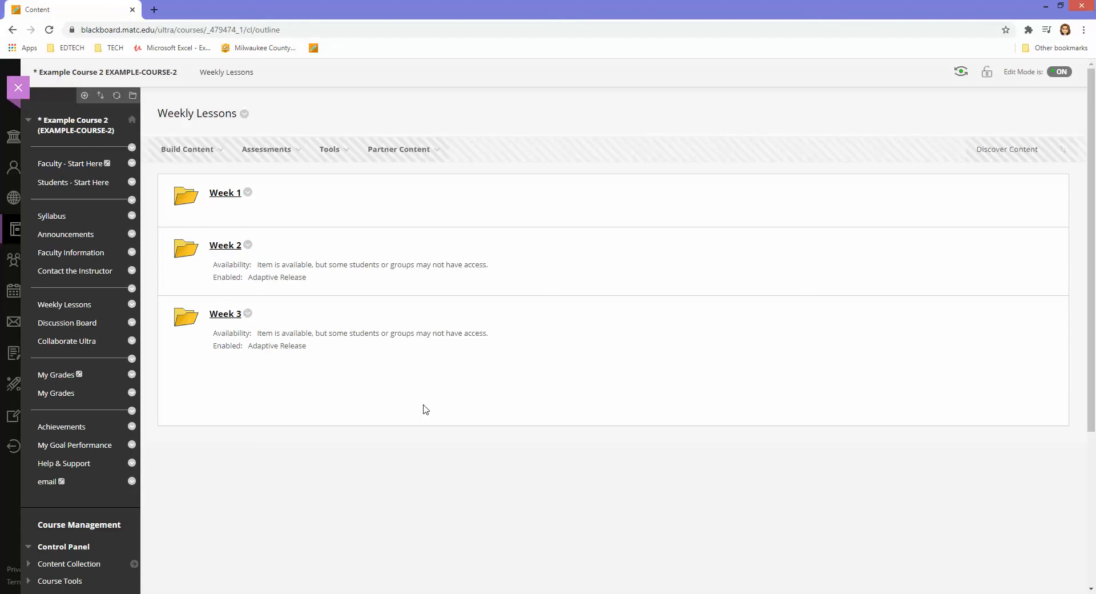
pyautogui.moveTo(409, 397)
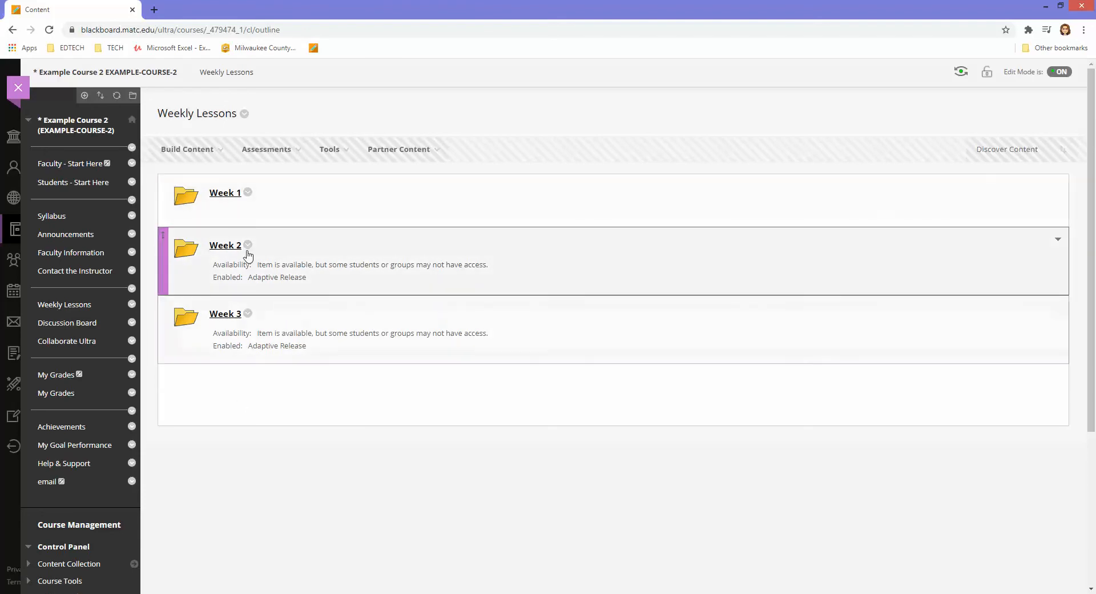
# Bring up Week 2's Adaptive Release: Advanced settings showing its membership rule.
pyautogui.click(248, 245)
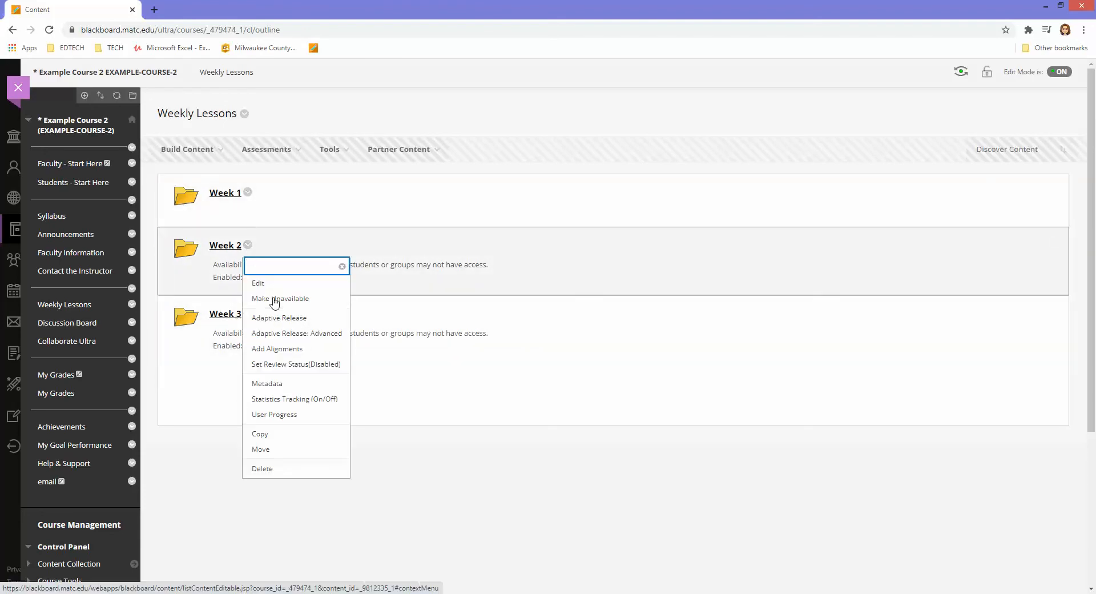
pyautogui.click(279, 318)
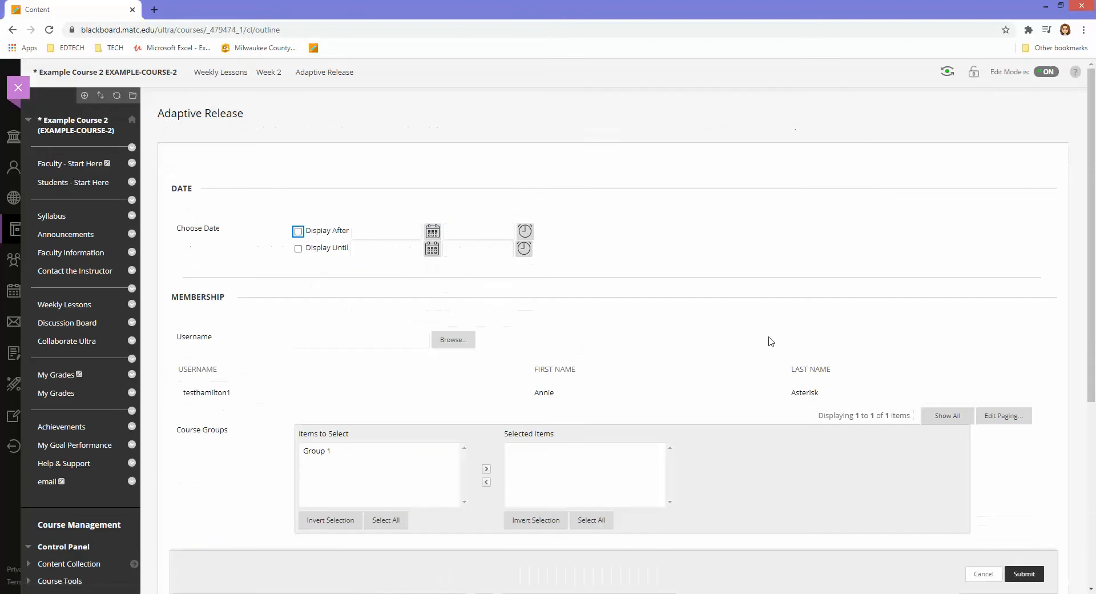
pyautogui.scroll(-3)
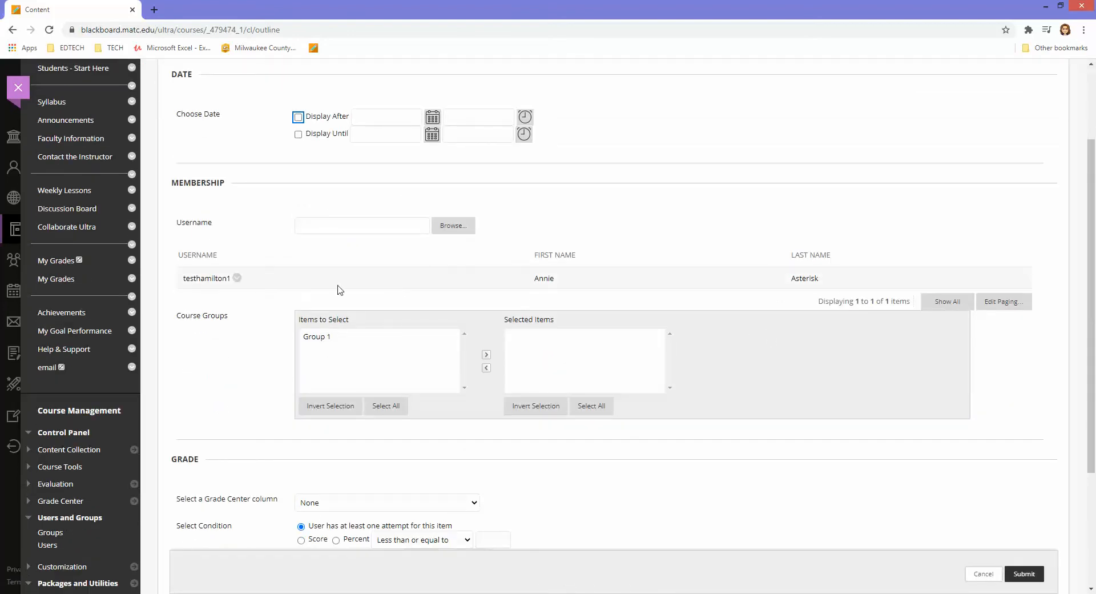
pyautogui.moveTo(250, 243)
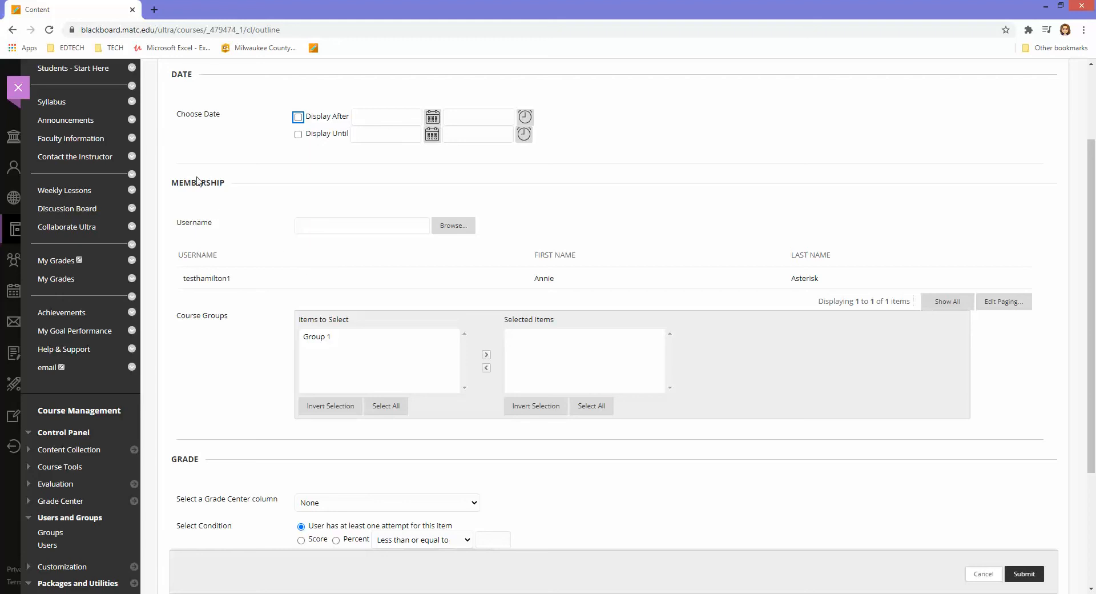
pyautogui.moveTo(233, 265)
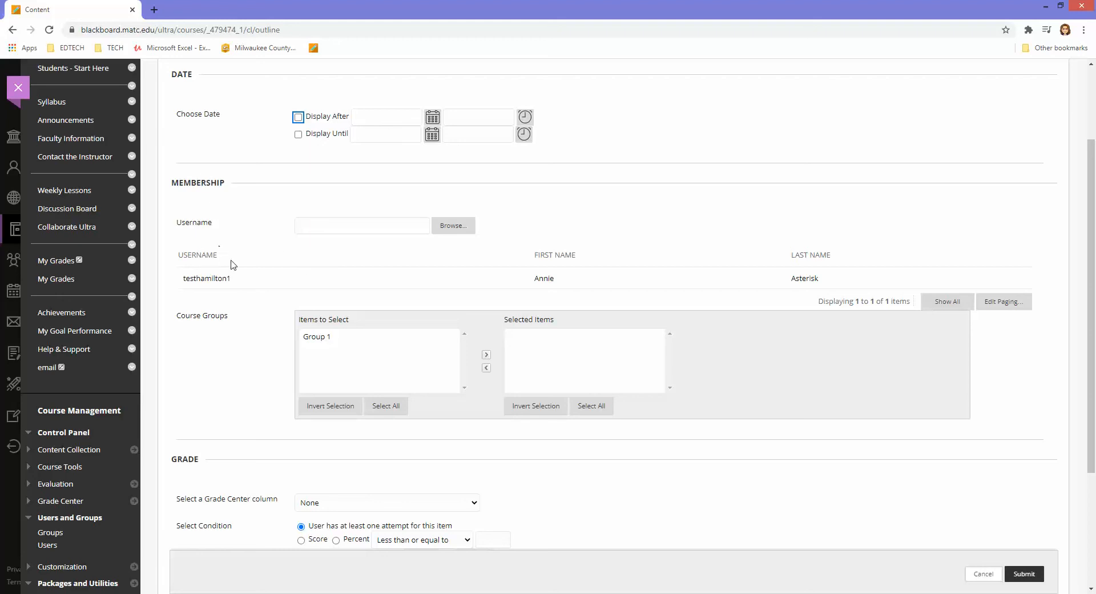
# Remove the student from Week 2's rule and submit, deleting the restriction.
pyautogui.click(238, 278)
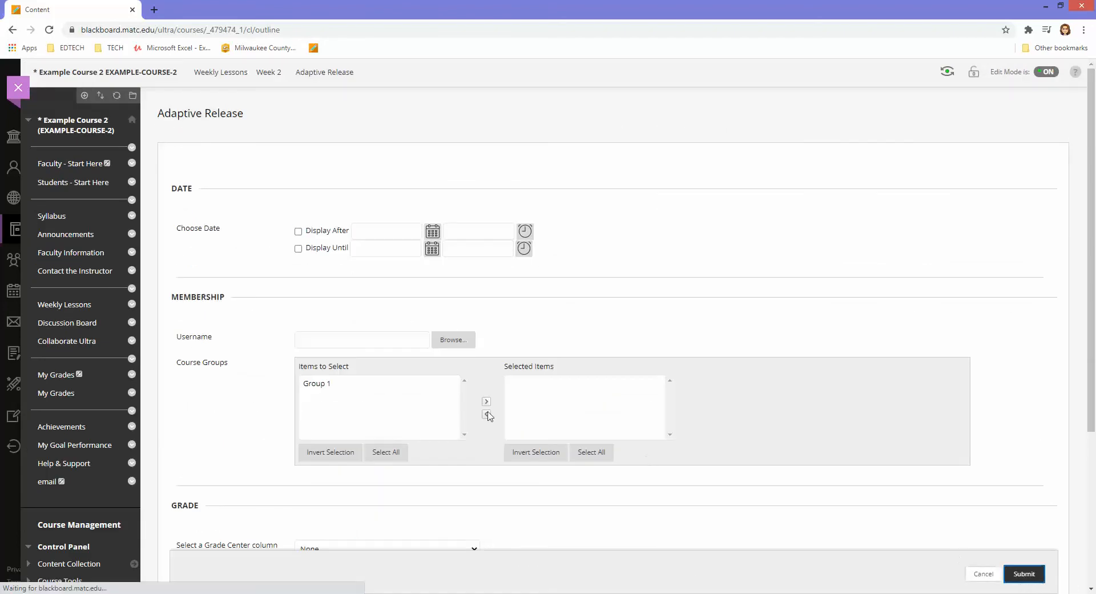
pyautogui.click(1024, 573)
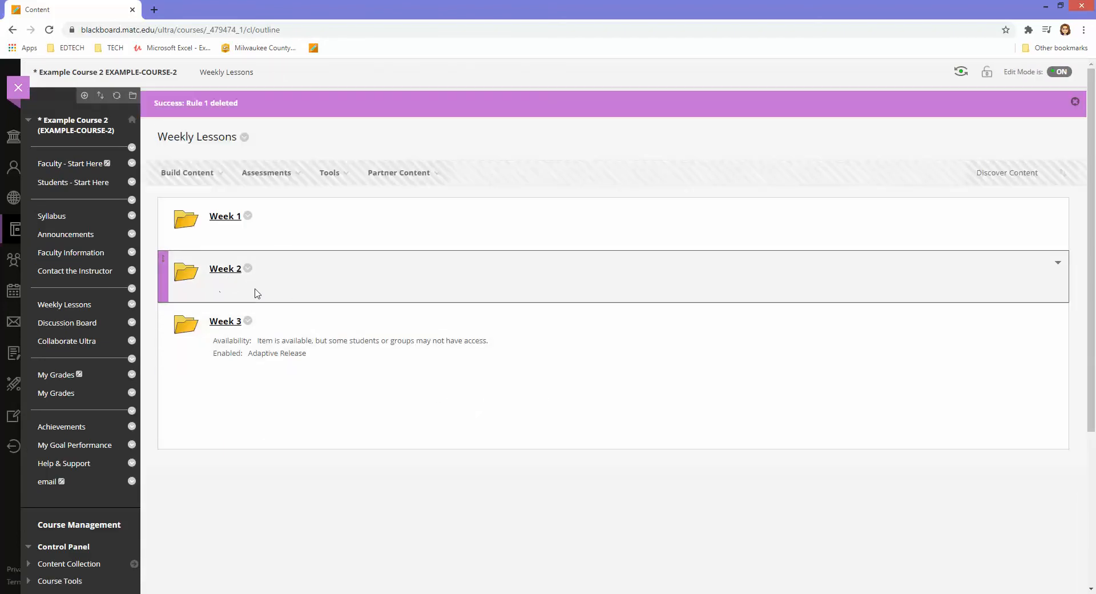
pyautogui.moveTo(210, 291)
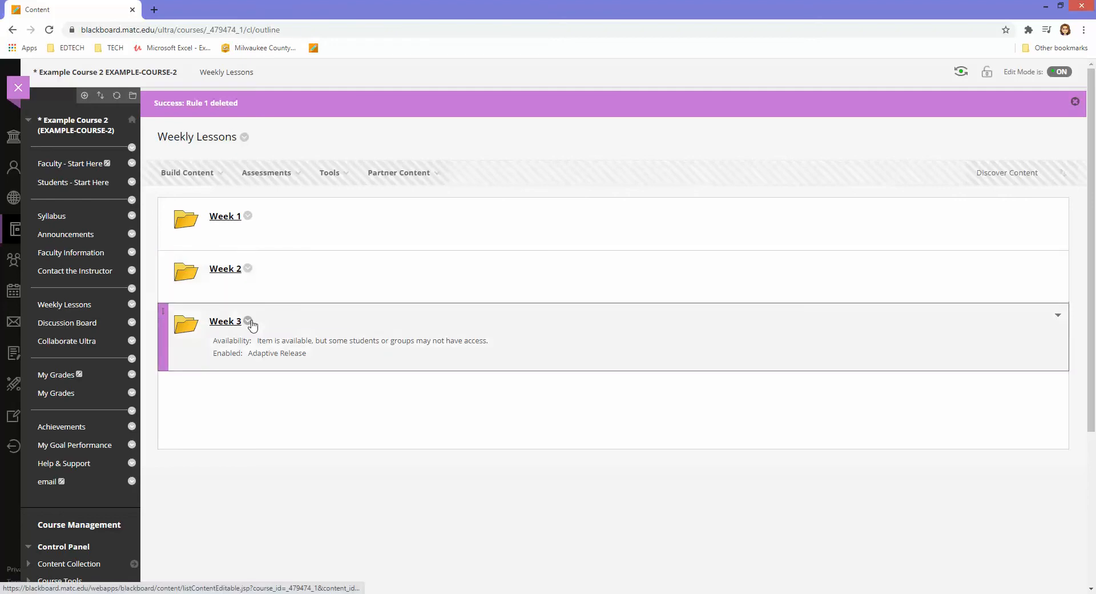
# View Week 3's Adaptive Release: Advanced page, still listing the one permitted student.
pyautogui.click(246, 320)
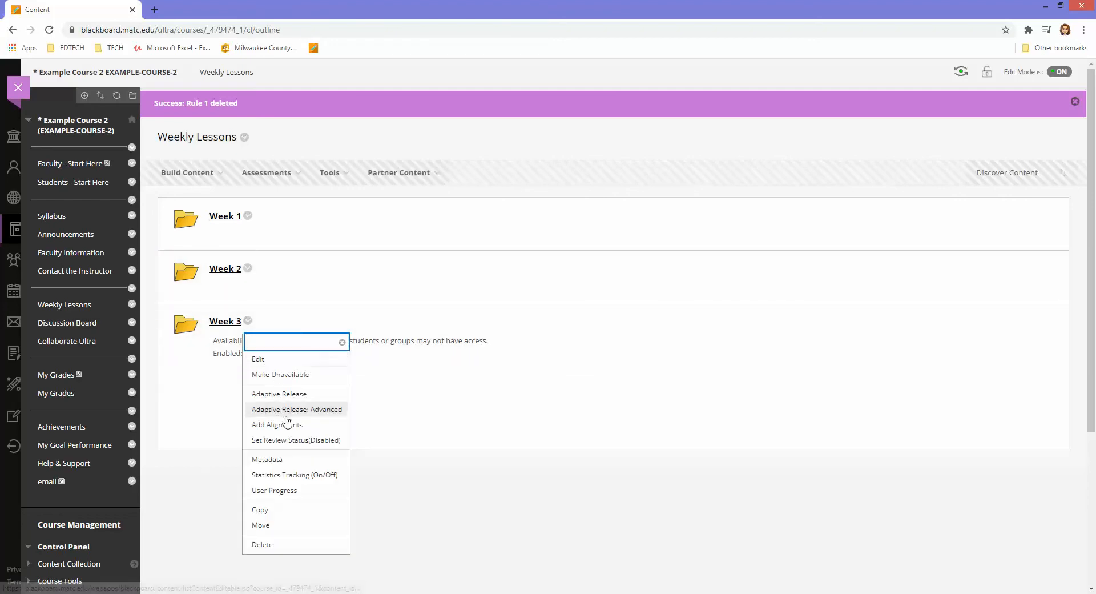
pyautogui.click(295, 408)
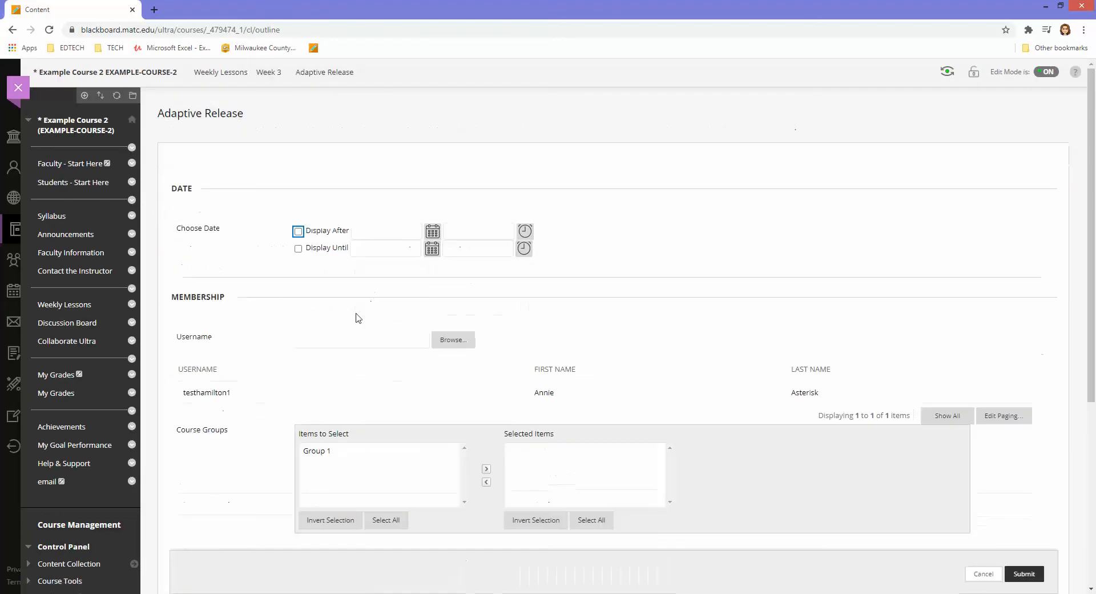
pyautogui.click(298, 230)
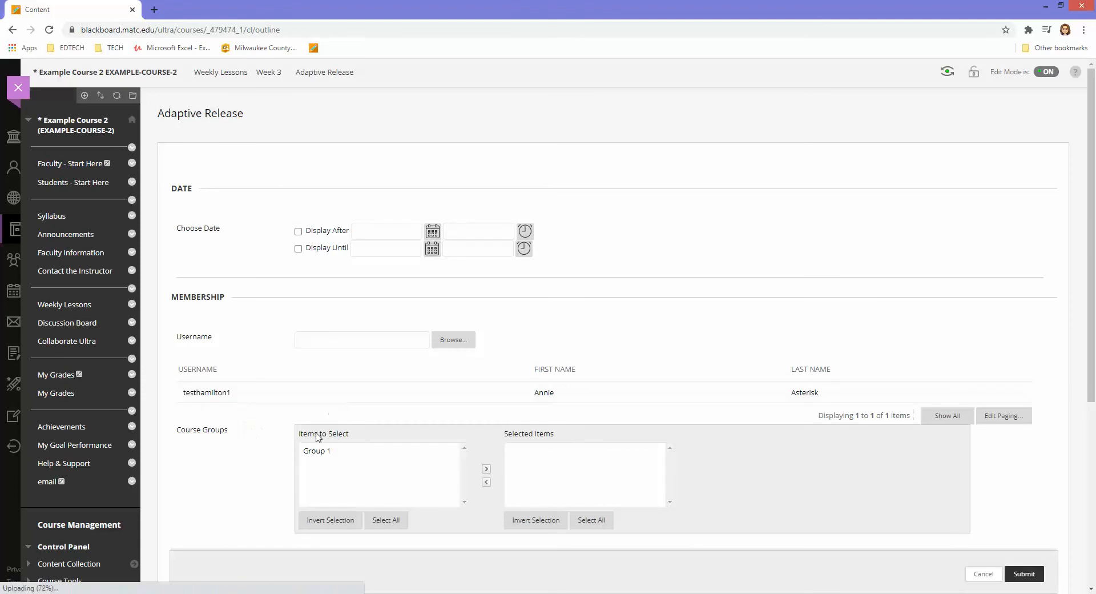